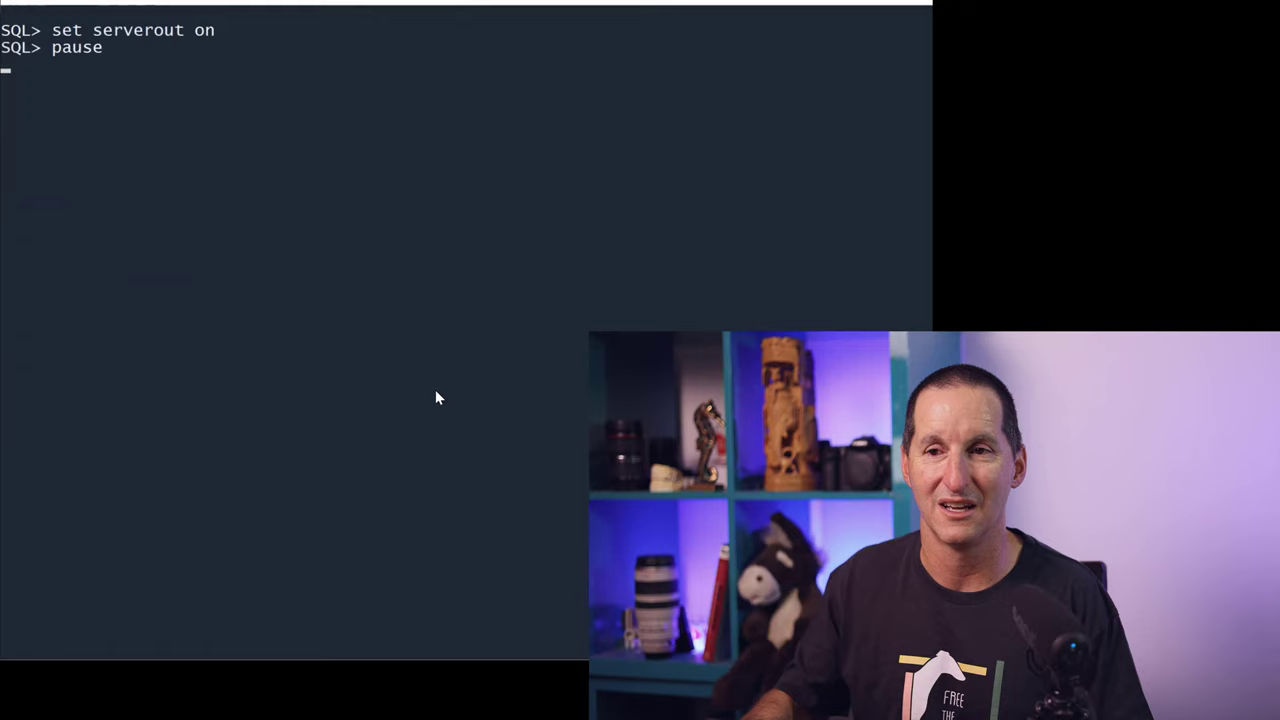
- Resume the script to disable server output, create table t, and copy list_emps lines into t
key(Return)
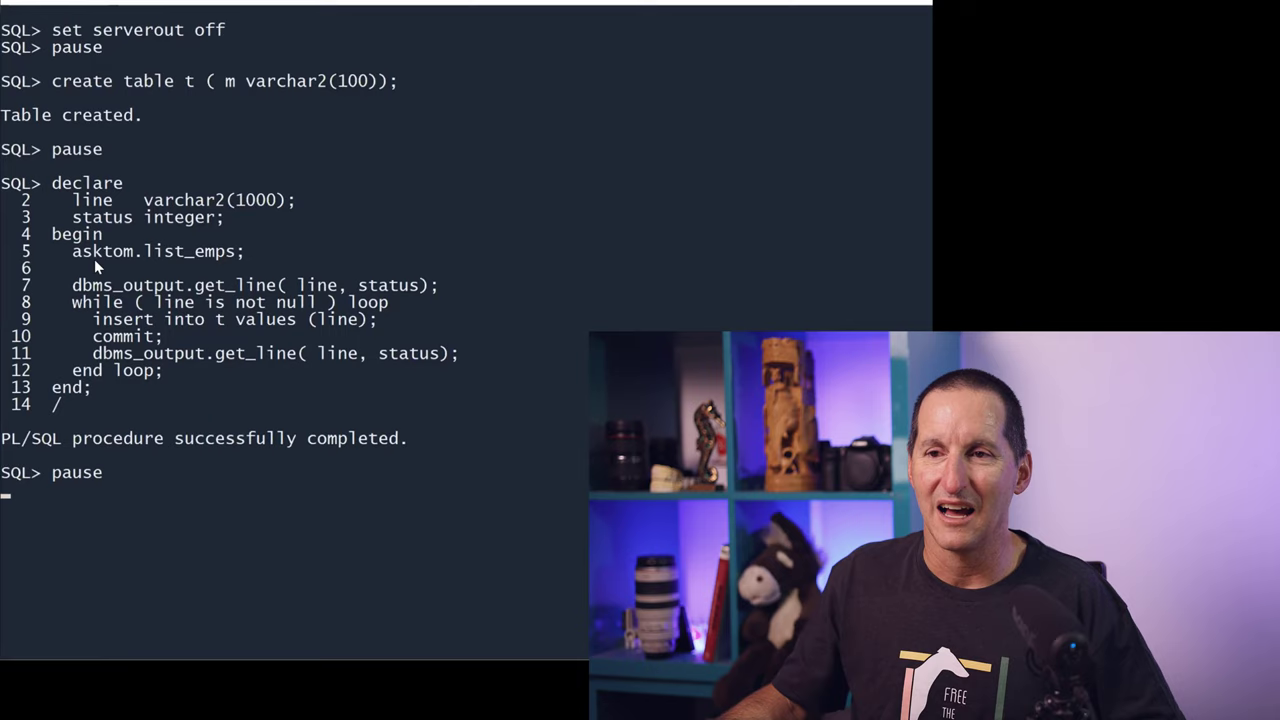
- Highlight the get_line call and insert-into-t statement, then continue to the dbms_output.enable block
double_click(155, 251)
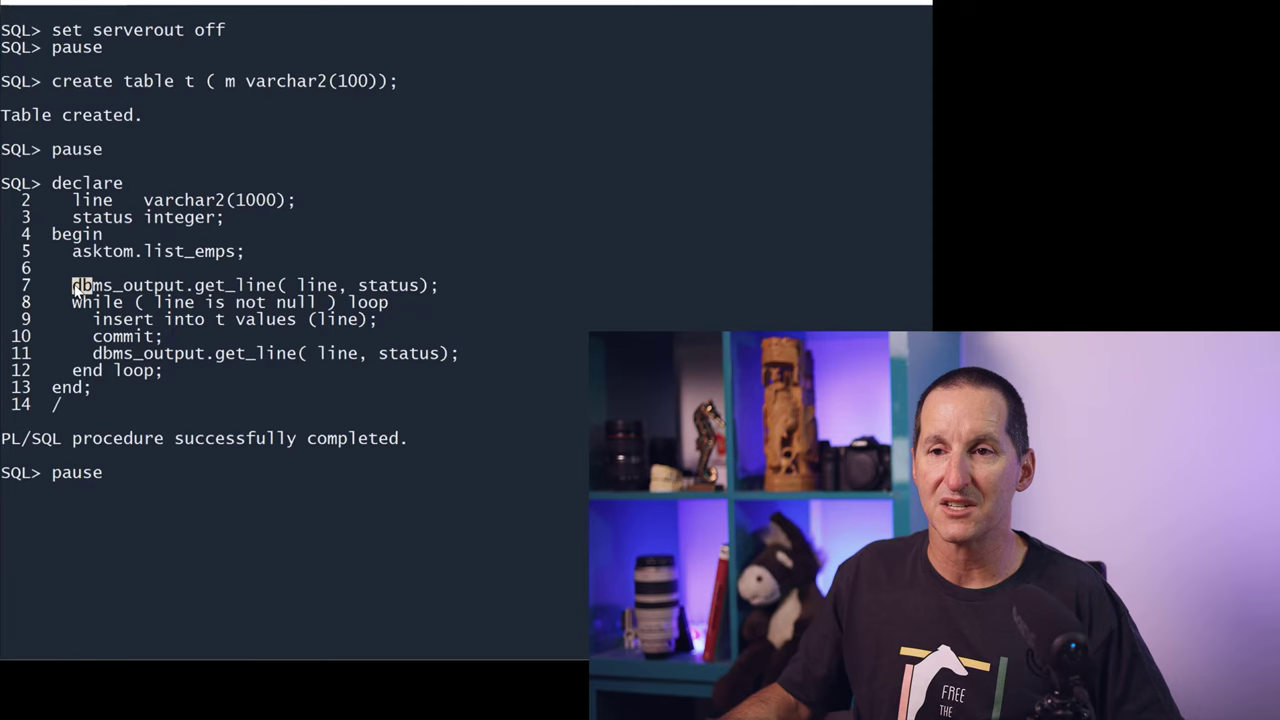
drag(72, 285, 438, 285)
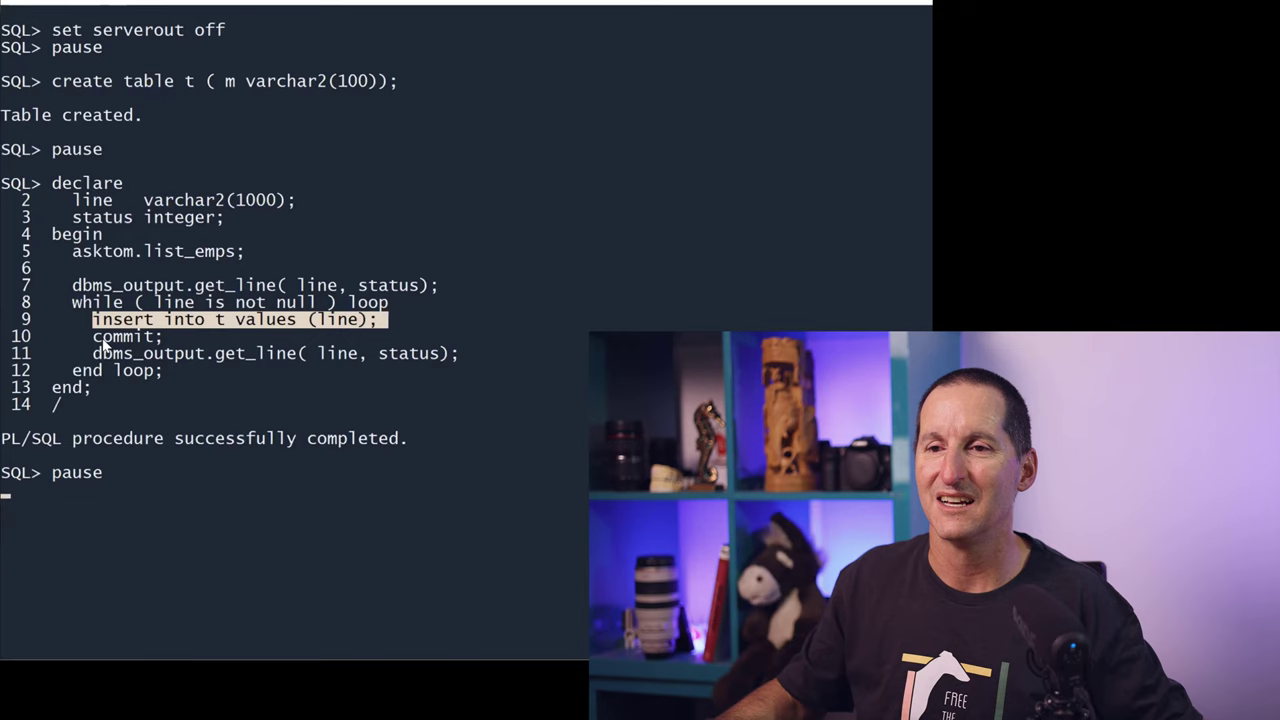
key(Return)
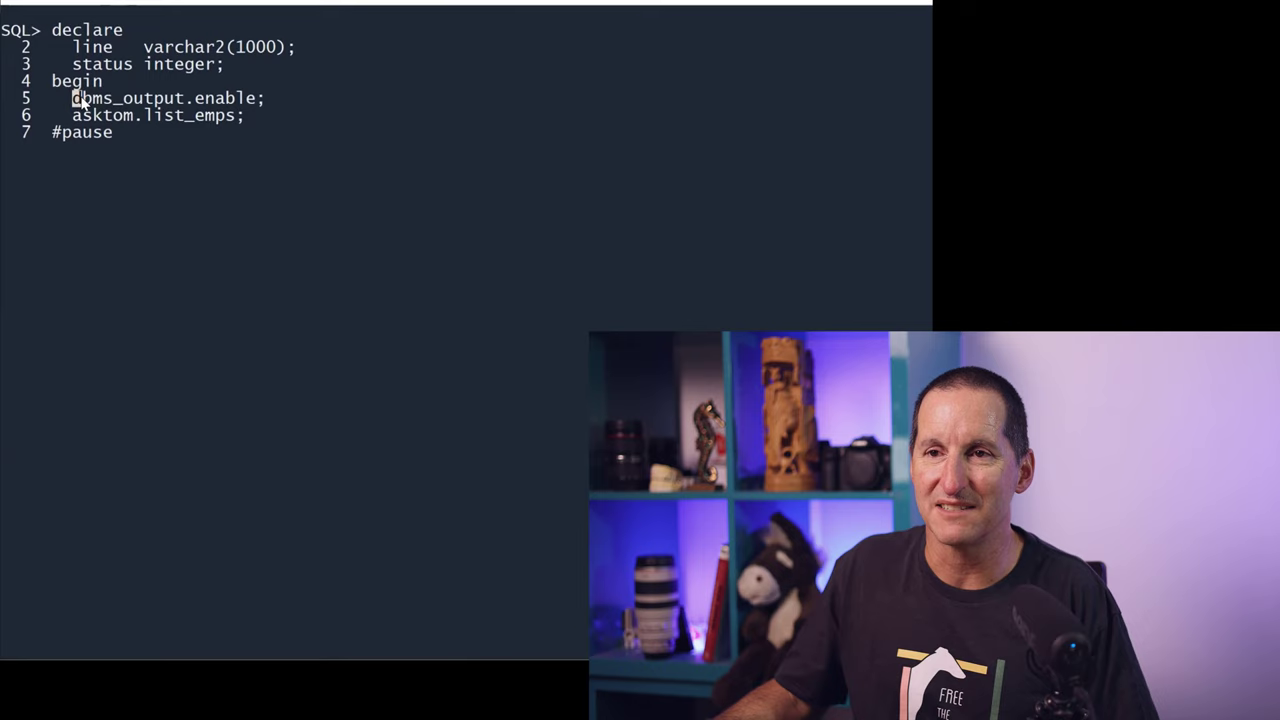
- Highlight dbms_output.enable, then run the block and continue past the pause
double_click(160, 98)
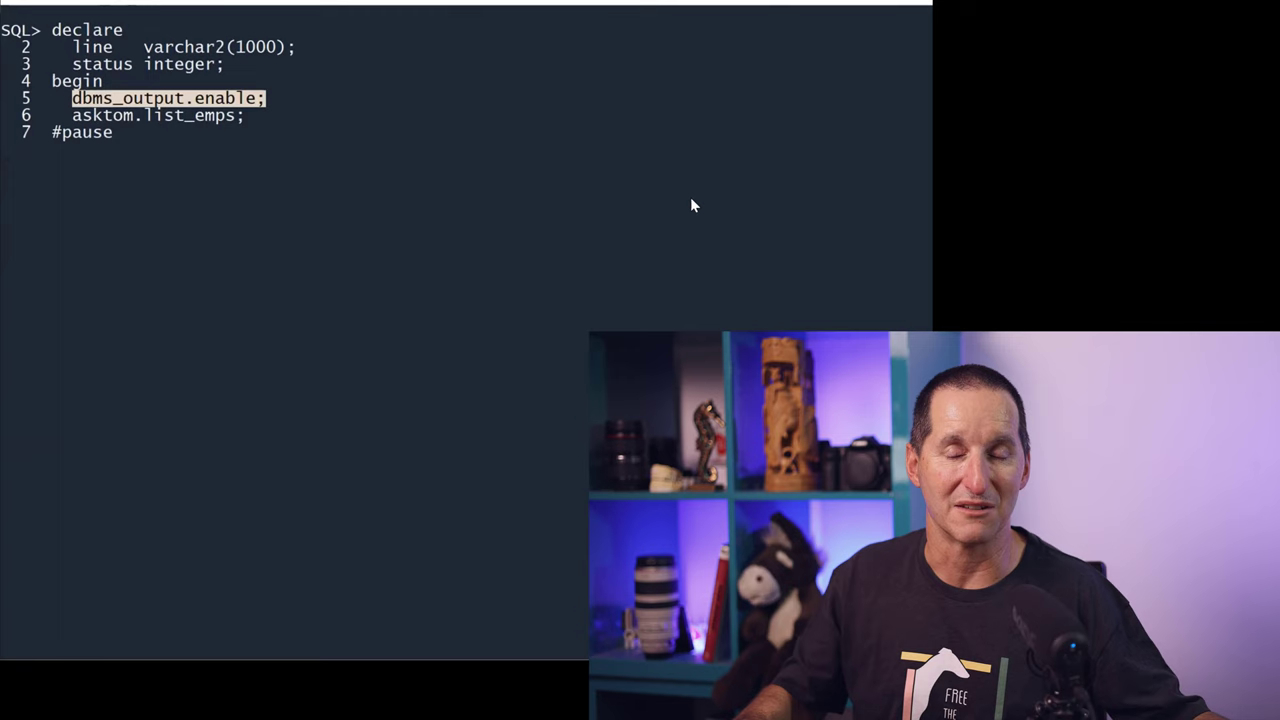
key(Return)
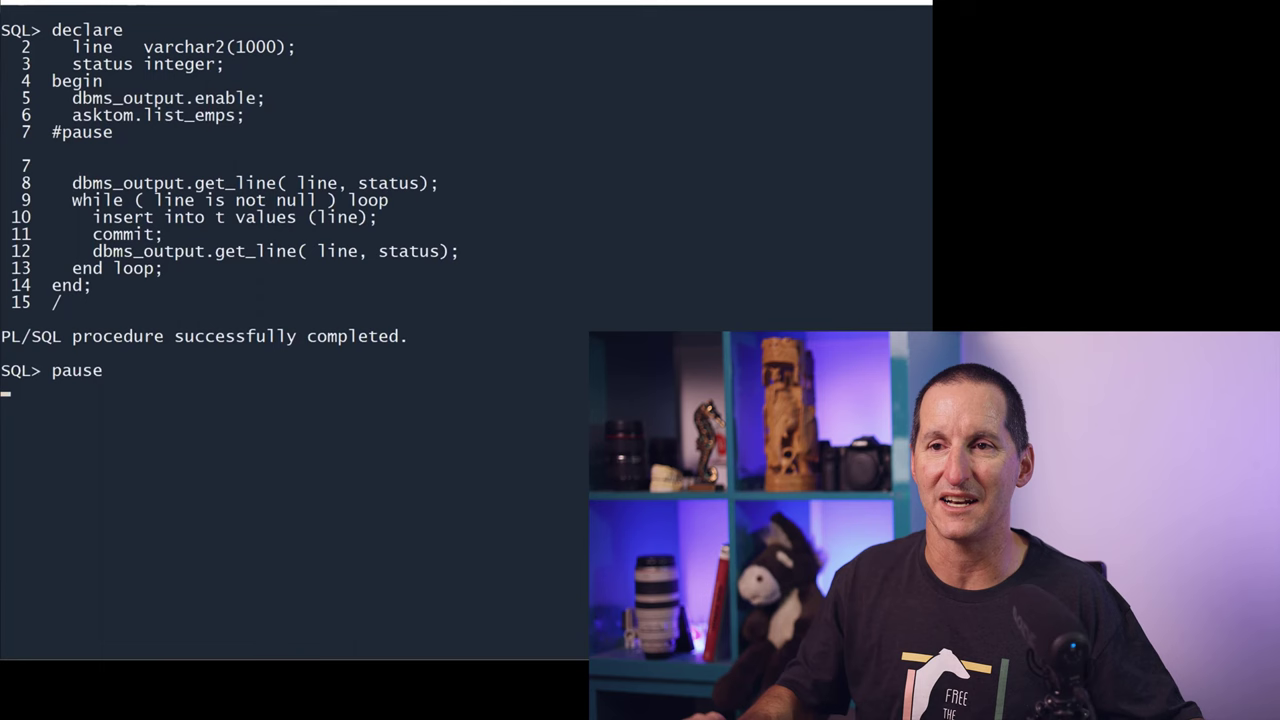
key(Return)
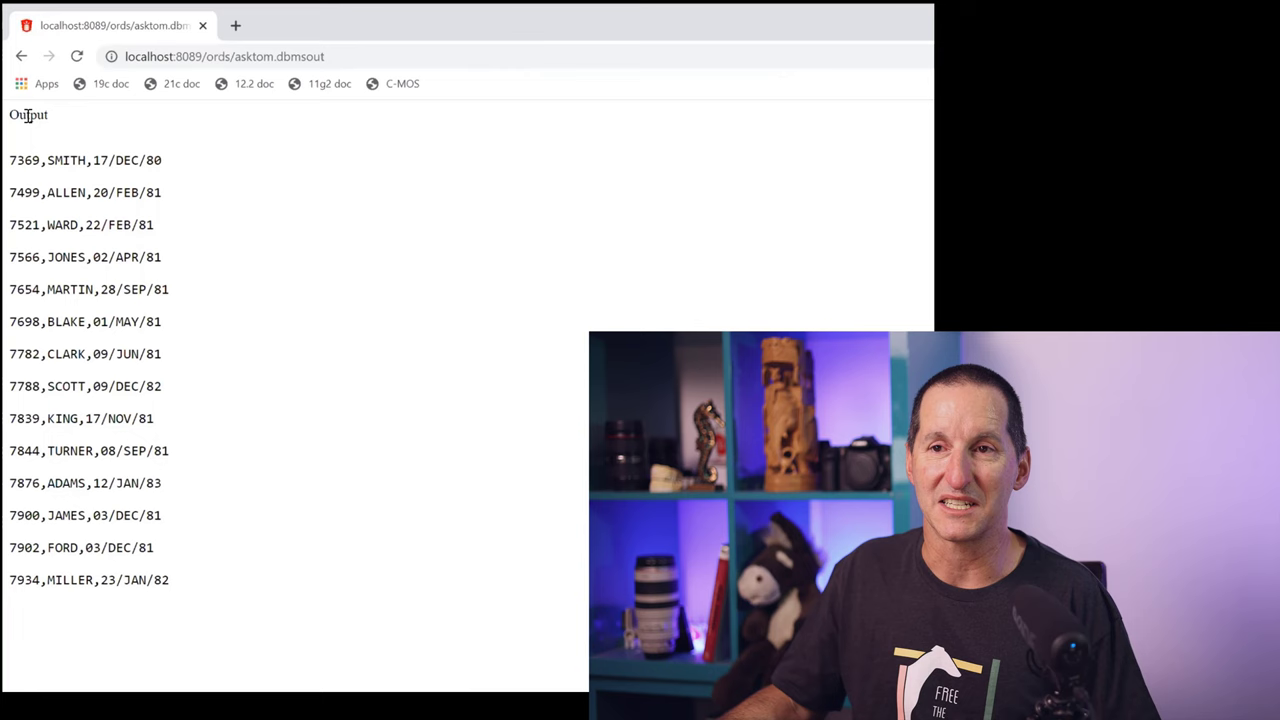
- Highlight the fourteen employee rows on the asktom.dbmsout page
drag(8, 160, 168, 580)
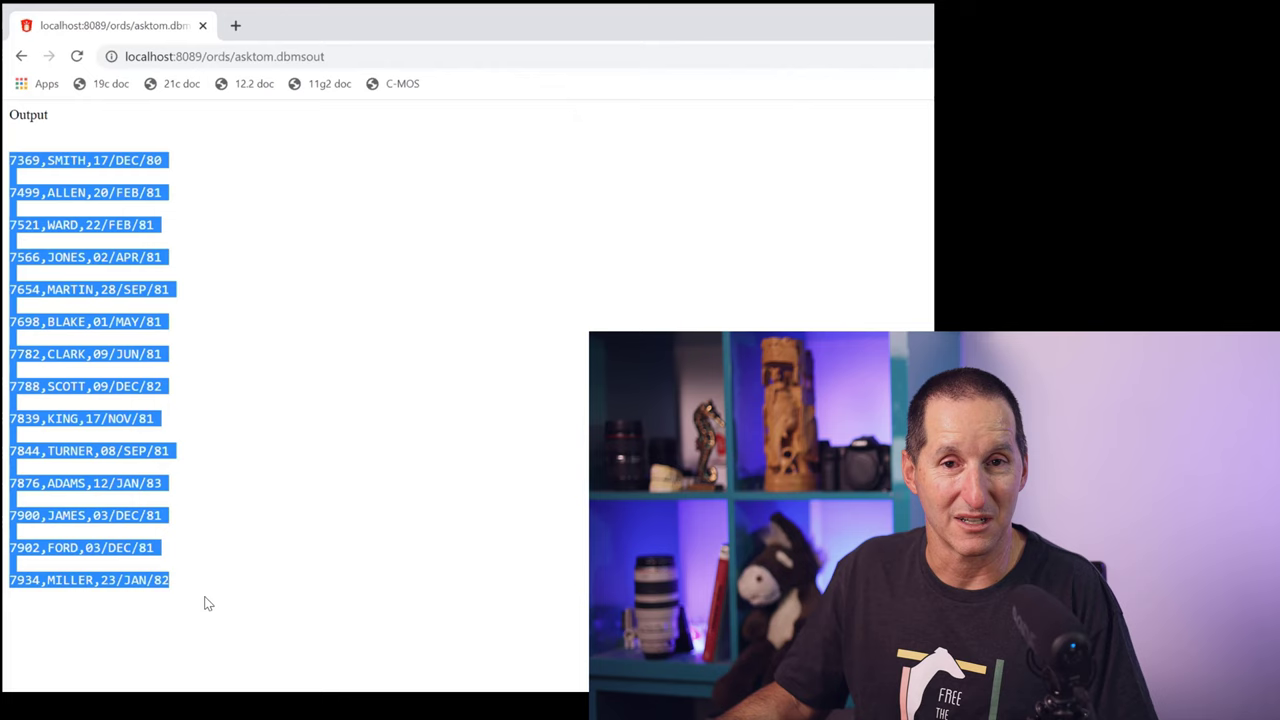